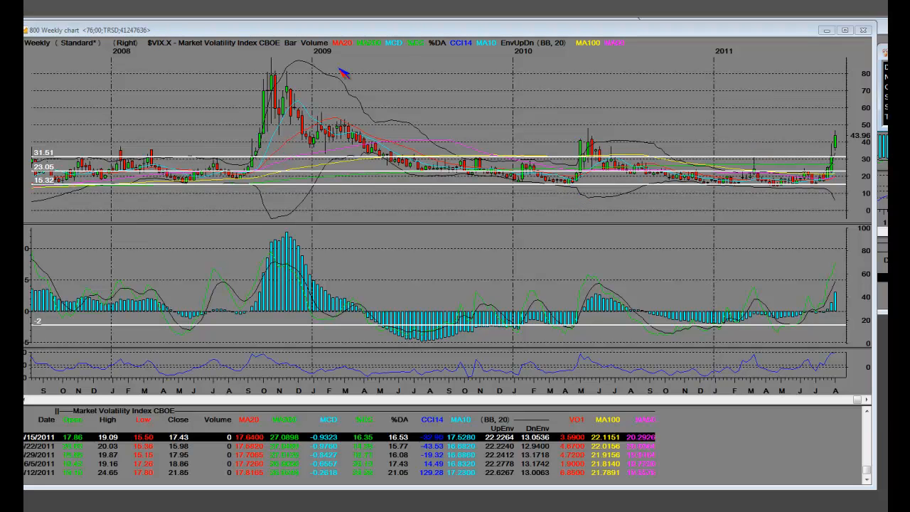
mouse_move(199, 57)
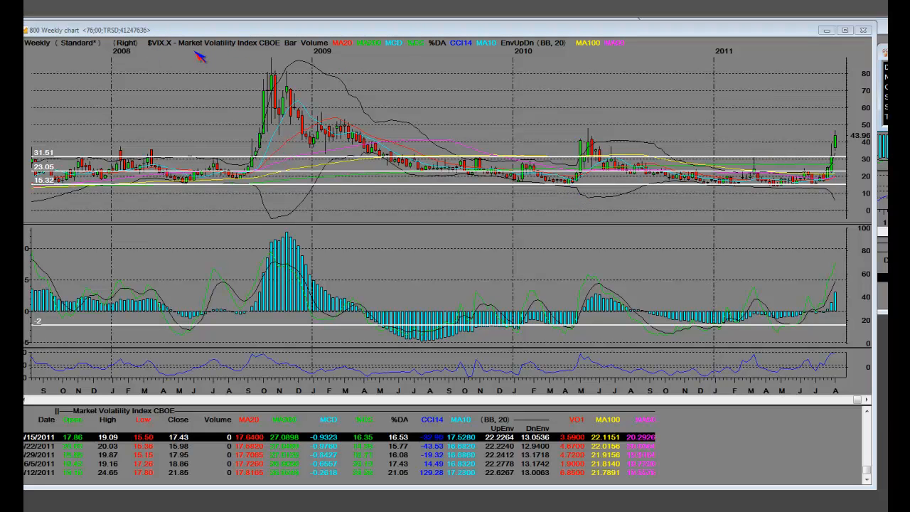
mouse_move(495, 78)
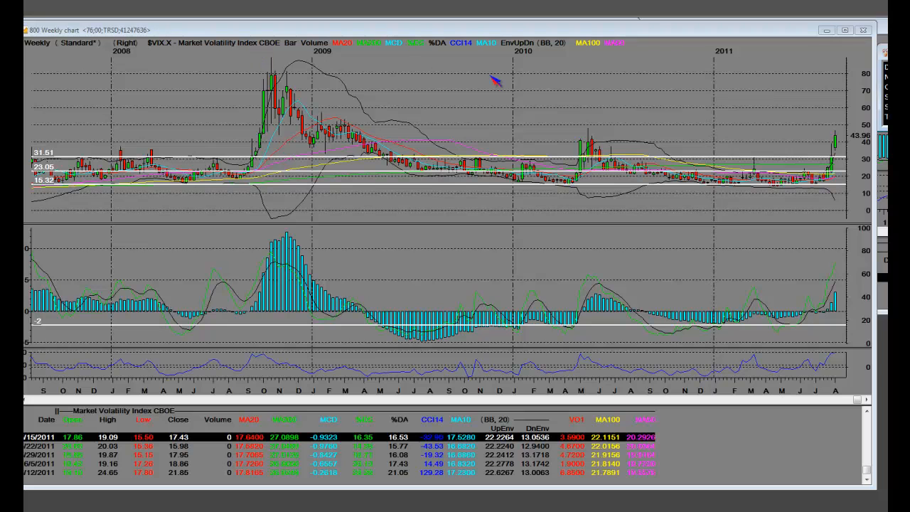
mouse_move(842, 158)
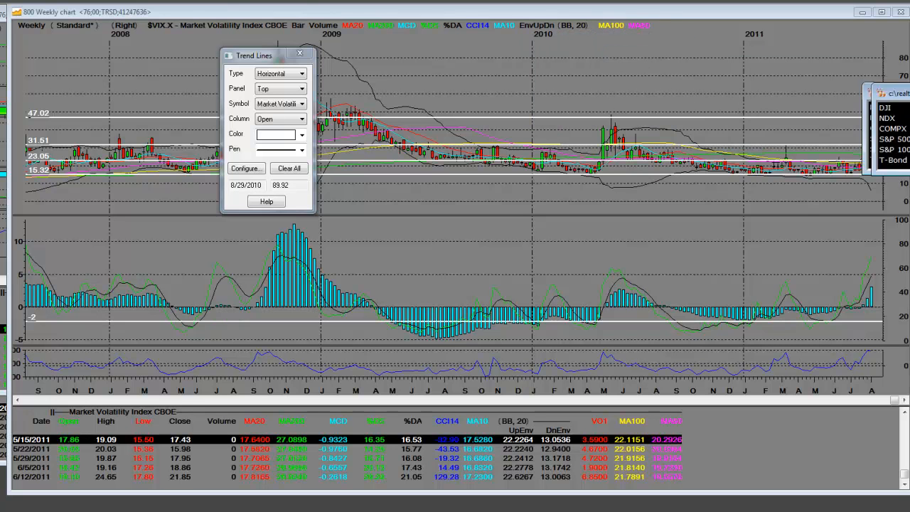
mouse_move(825, 127)
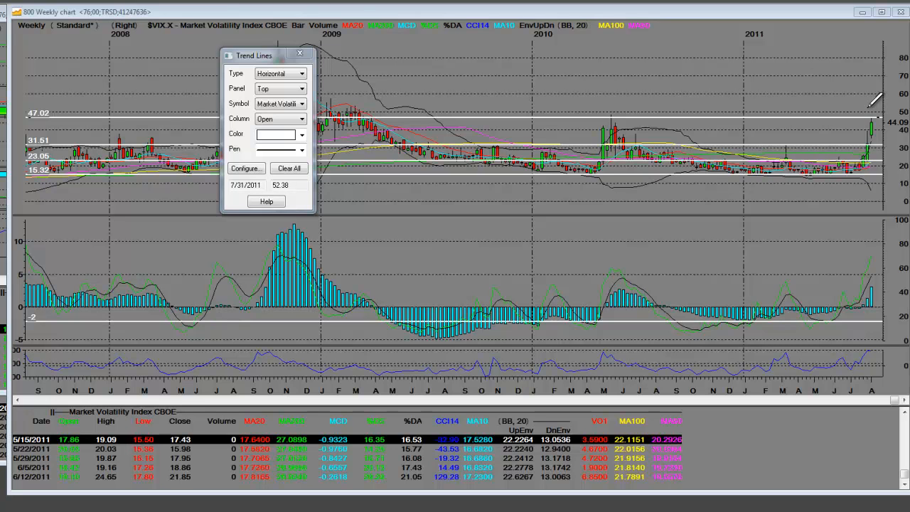
mouse_move(856, 120)
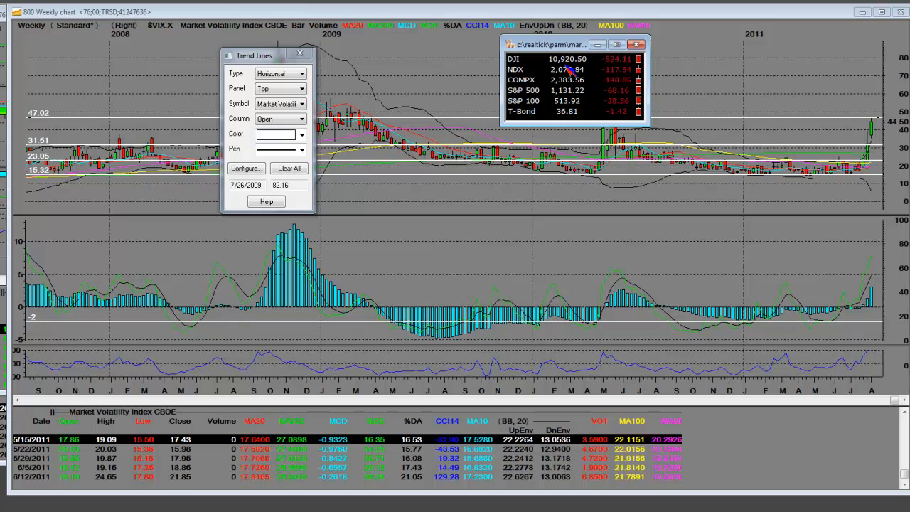
Step: Move and close the index quotes window, then mark the late-2008 VIX peak with a short trend line
drag(548, 44, 608, 54)
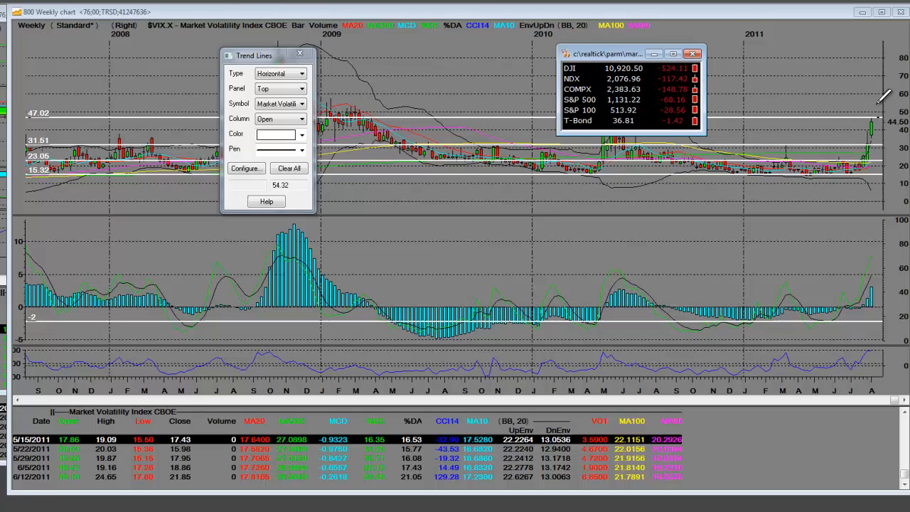
click(694, 54)
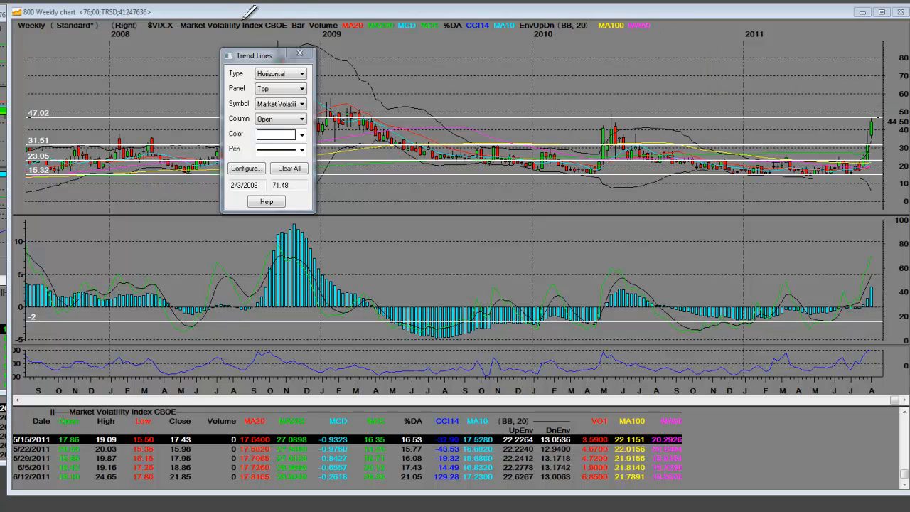
drag(254, 55, 244, 179)
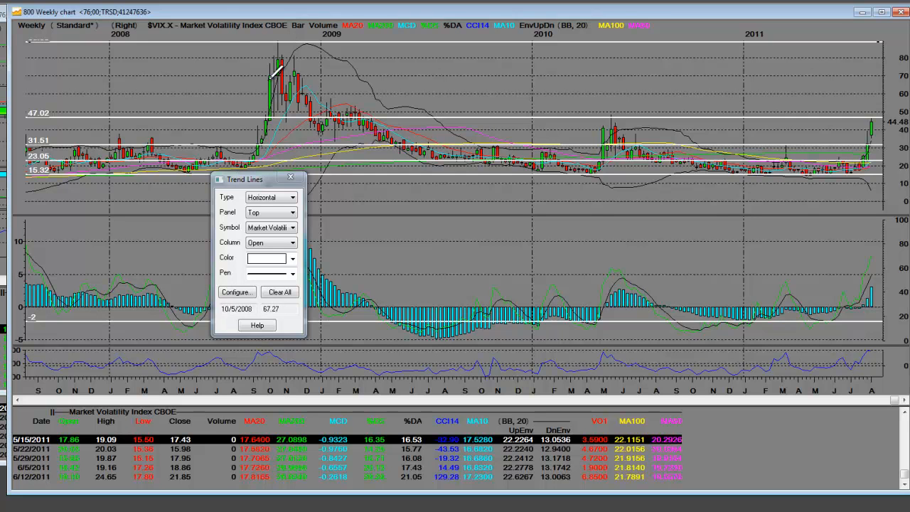
mouse_move(529, 142)
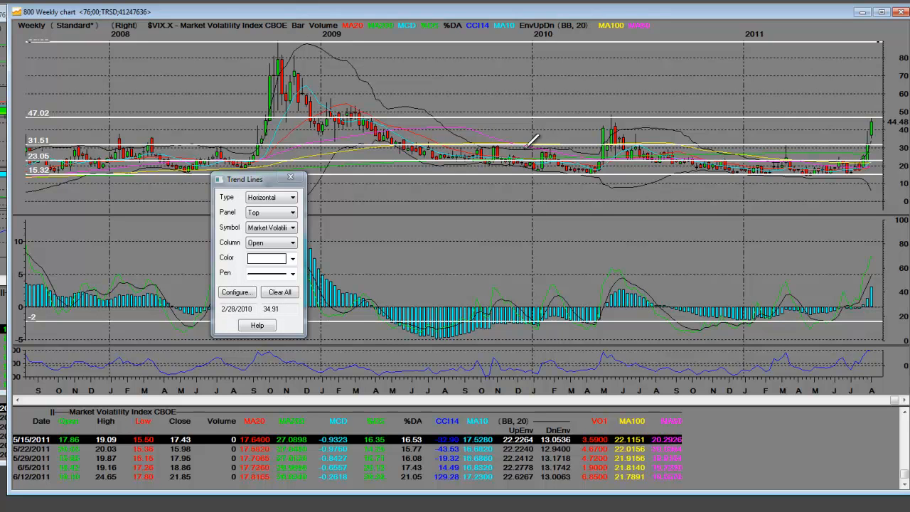
mouse_move(553, 107)
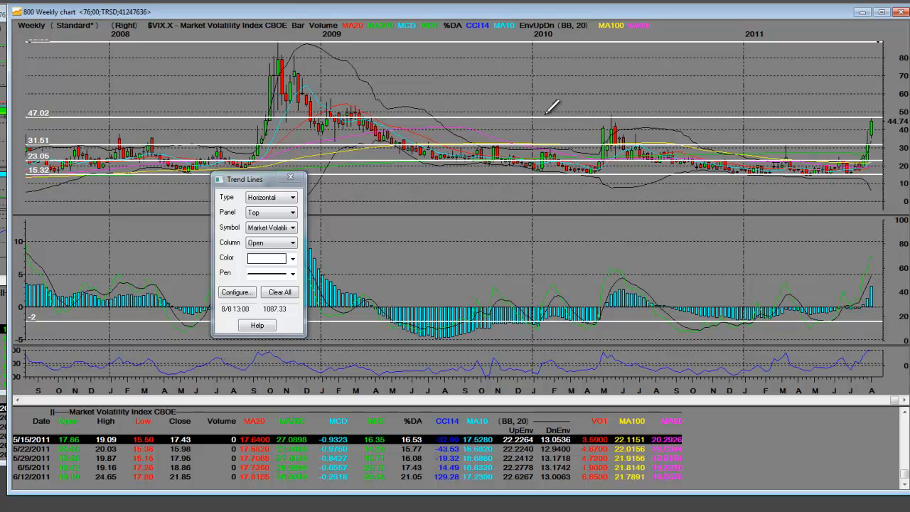
mouse_move(870, 145)
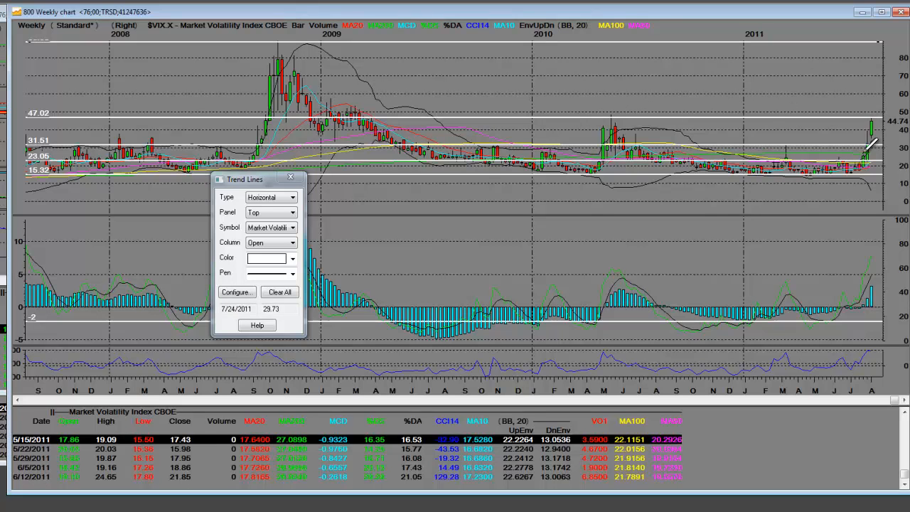
mouse_move(821, 149)
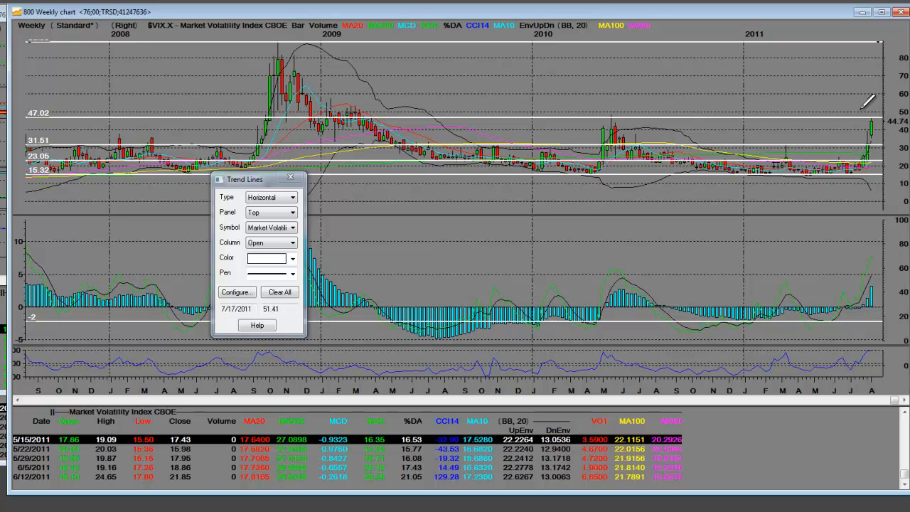
mouse_move(804, 107)
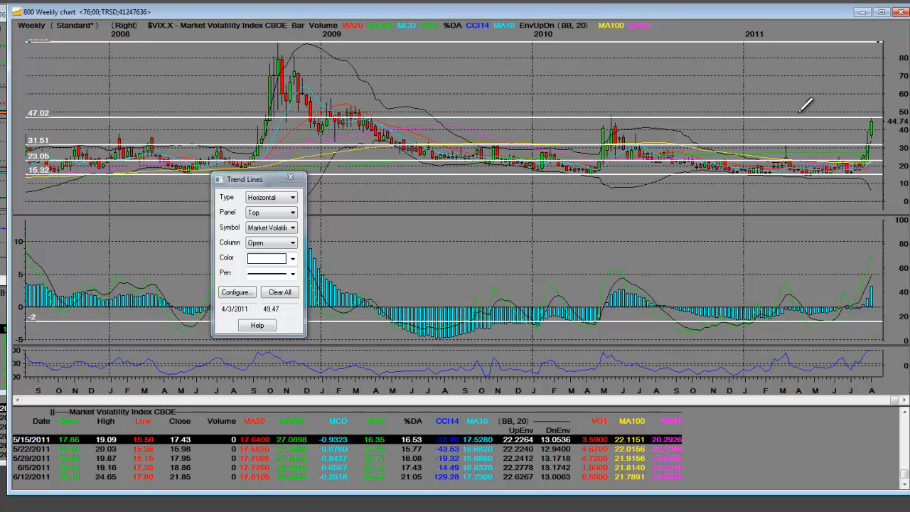
mouse_move(528, 85)
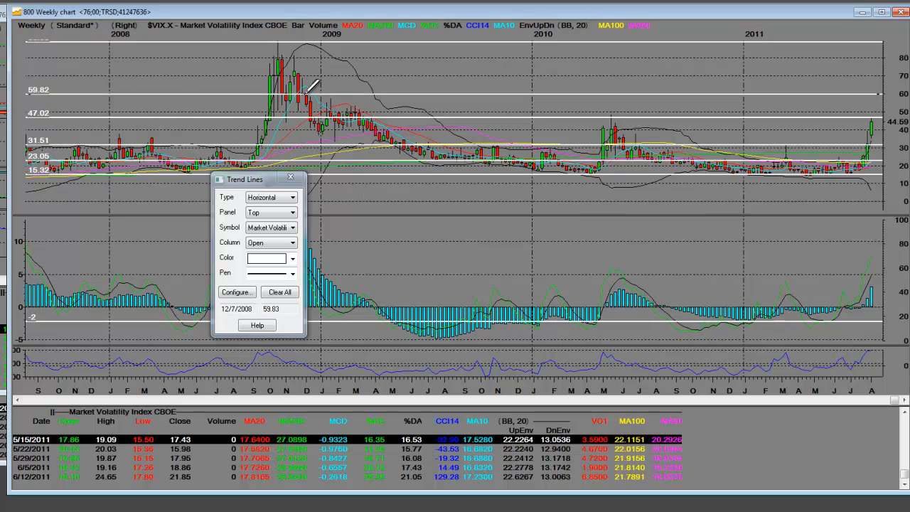
mouse_move(304, 68)
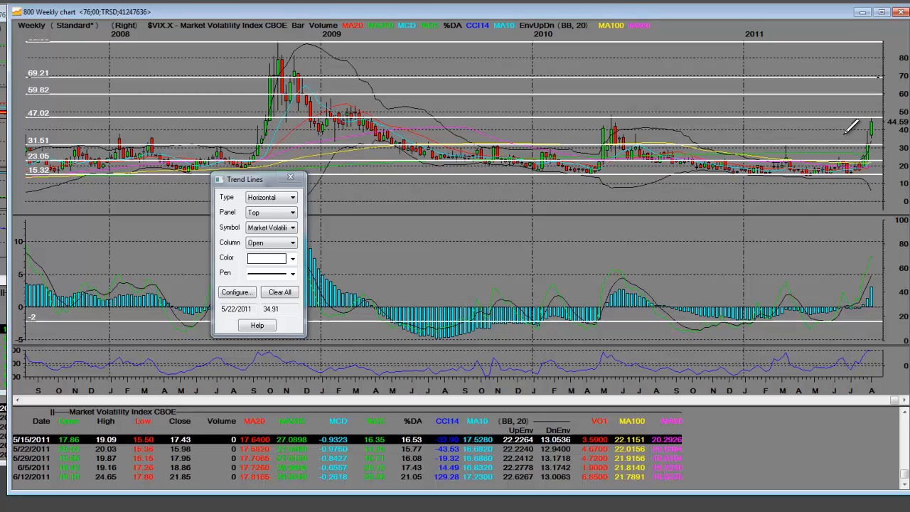
mouse_move(761, 171)
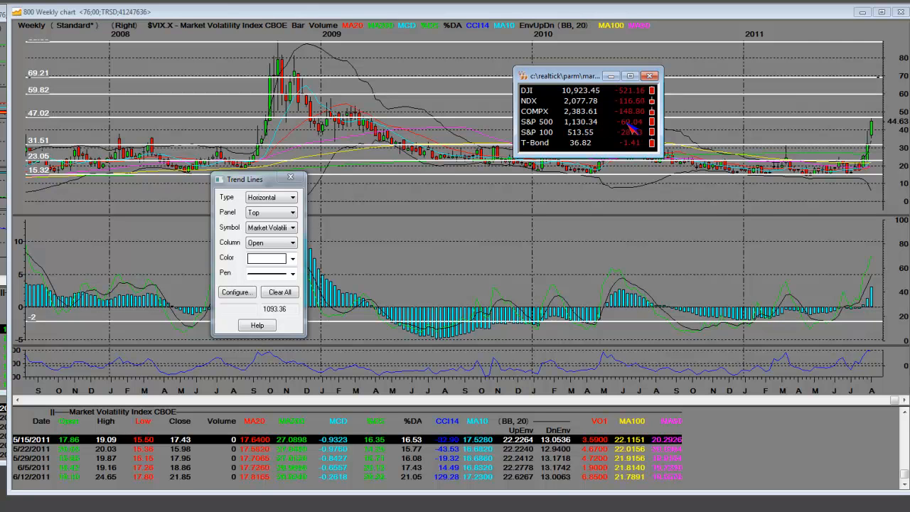
mouse_move(88, 346)
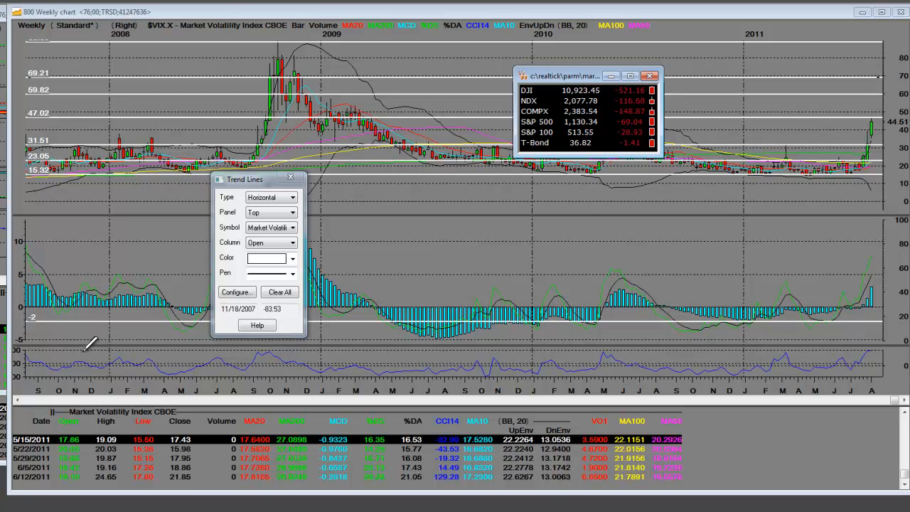
mouse_move(732, 168)
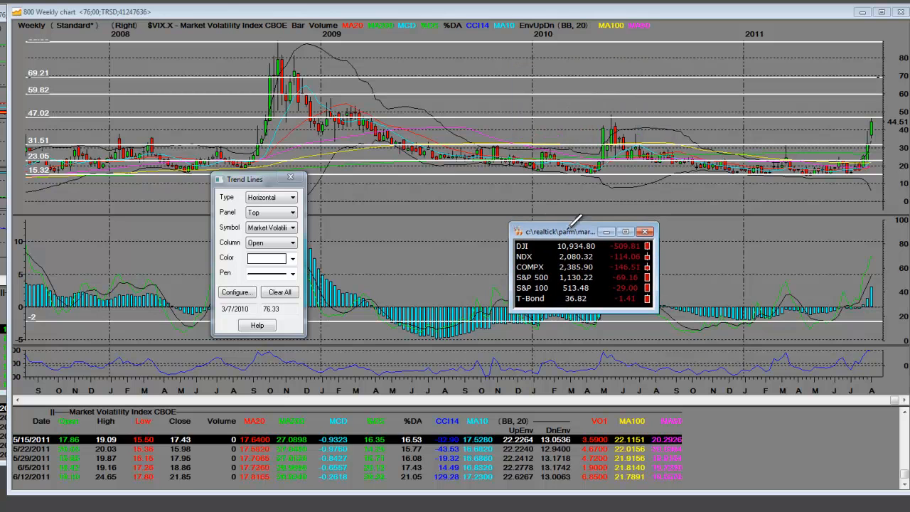
mouse_move(614, 111)
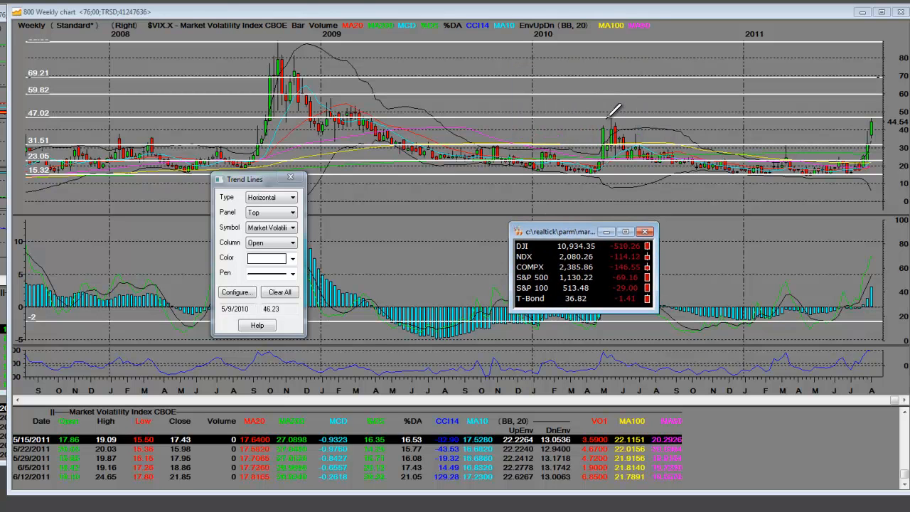
mouse_move(590, 173)
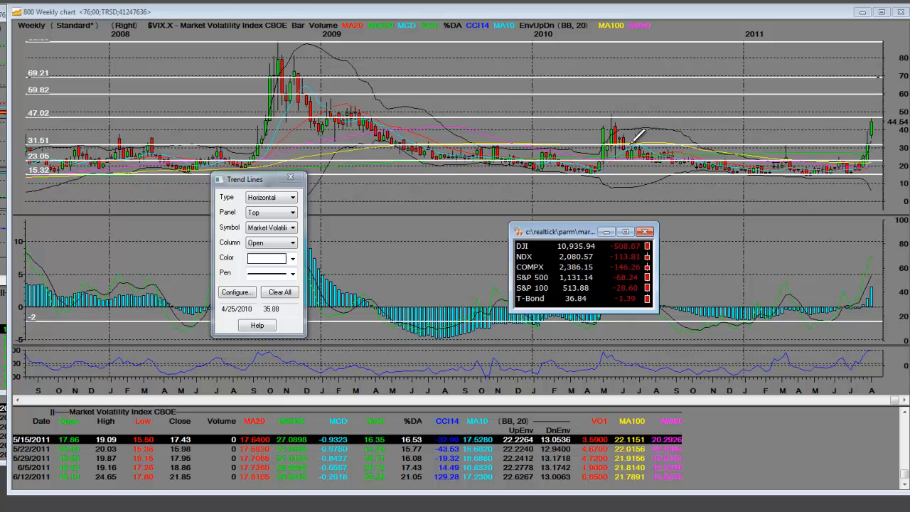
mouse_move(824, 113)
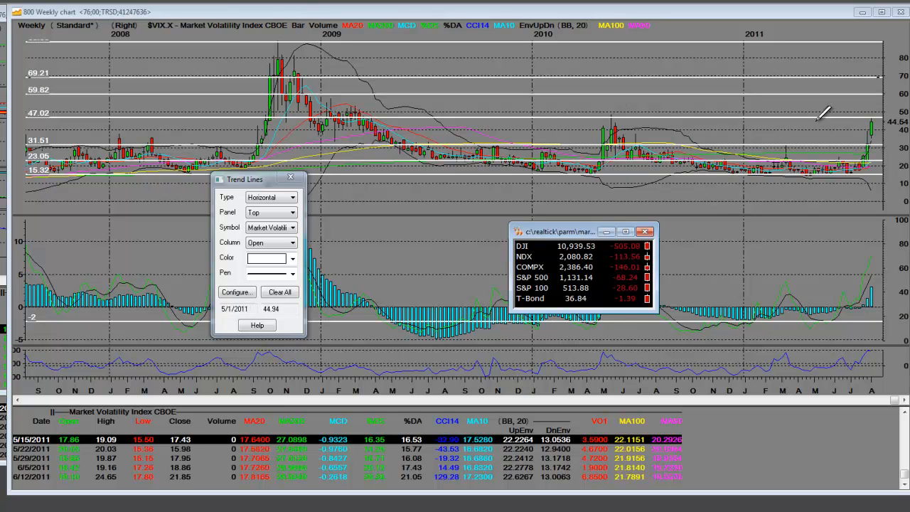